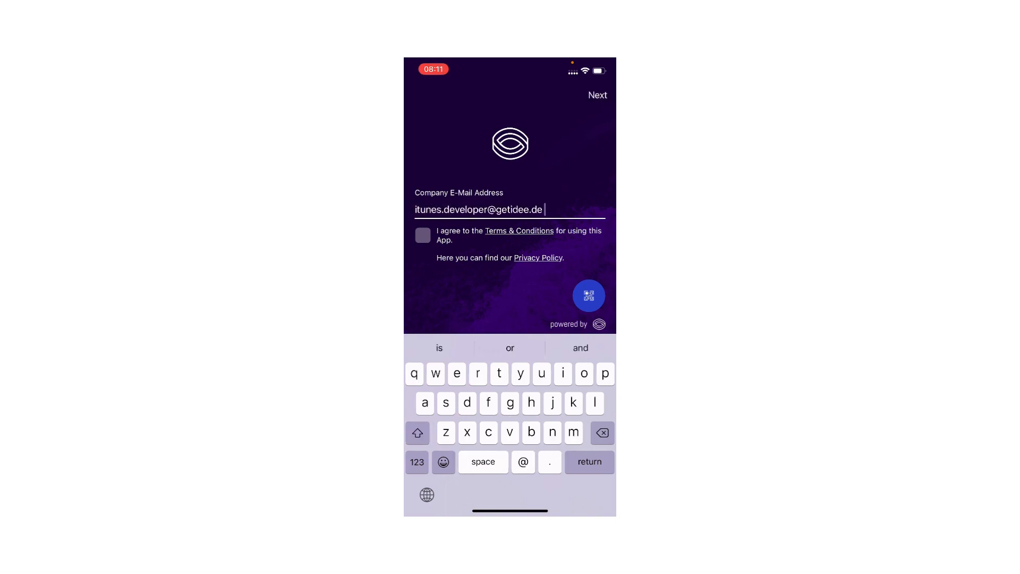
- Accept the Terms & Conditions and continue so a magic link is sent to the company e-mail
{"action": "left_click", "coordinate": [422, 235]}
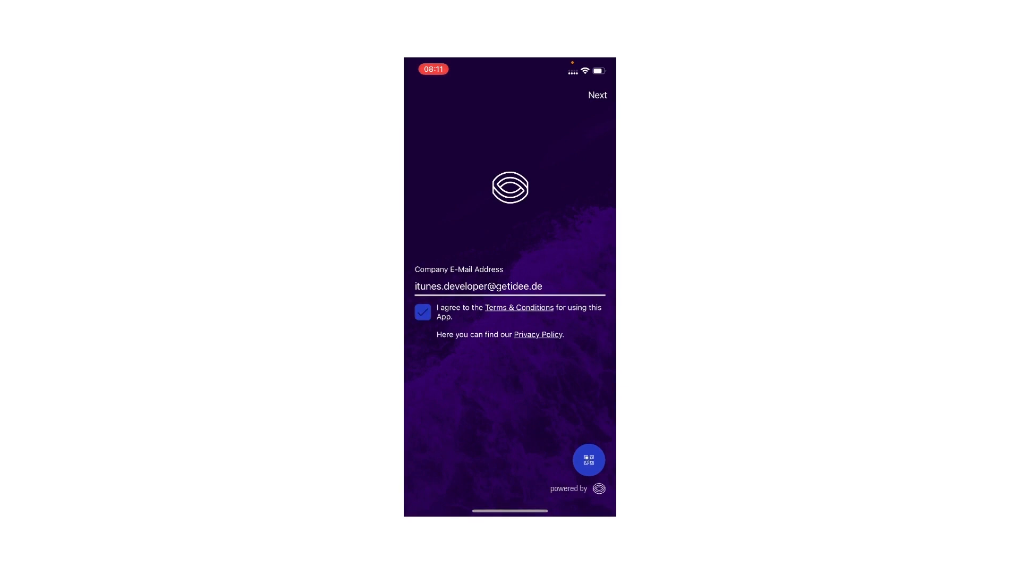
{"action": "left_click", "coordinate": [596, 95]}
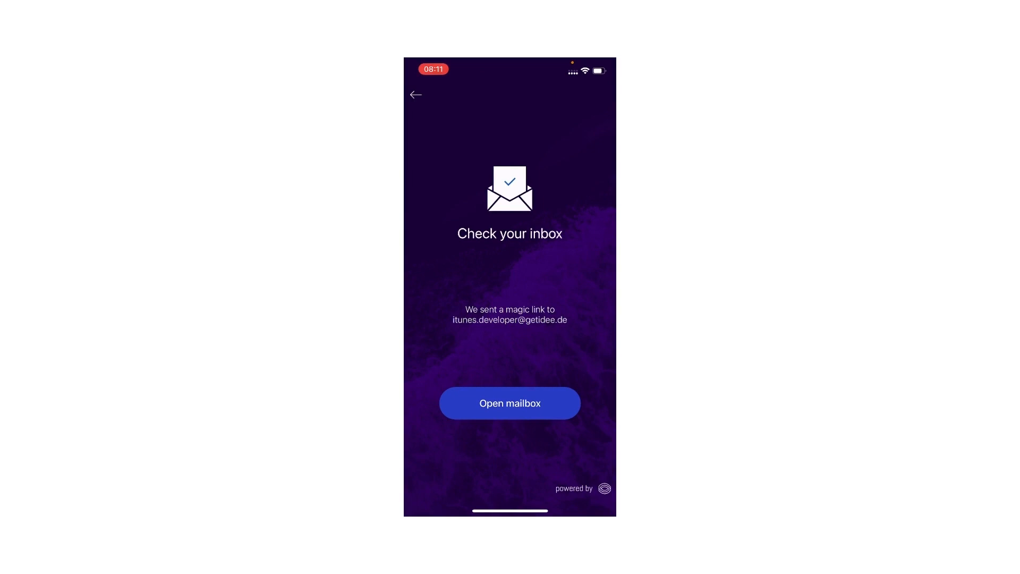
- In Outlook, open the noreply 'Please Confirm Your Email' message and confirm the address
{"action": "left_click", "coordinate": [509, 403]}
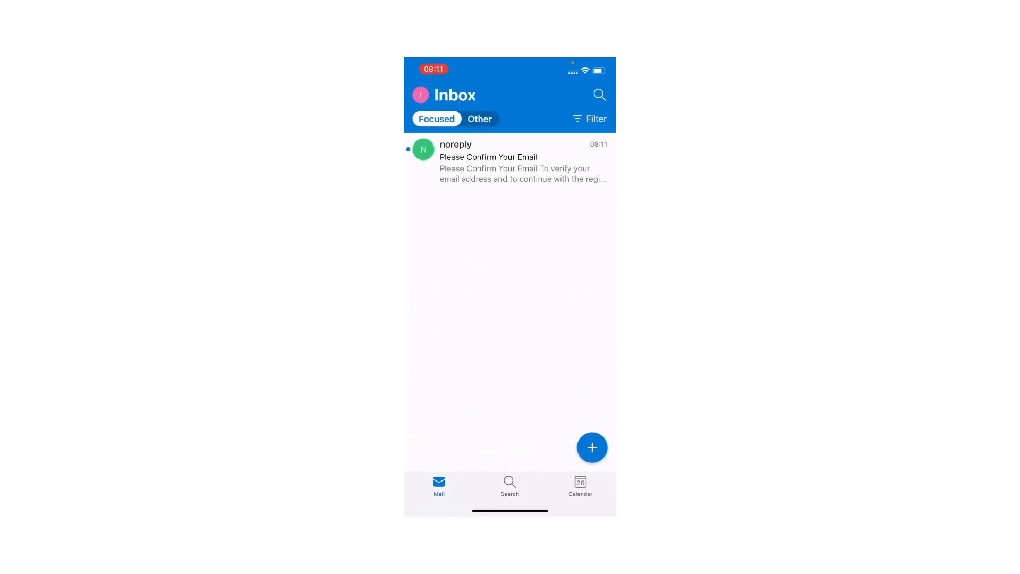
{"action": "left_click", "coordinate": [509, 161]}
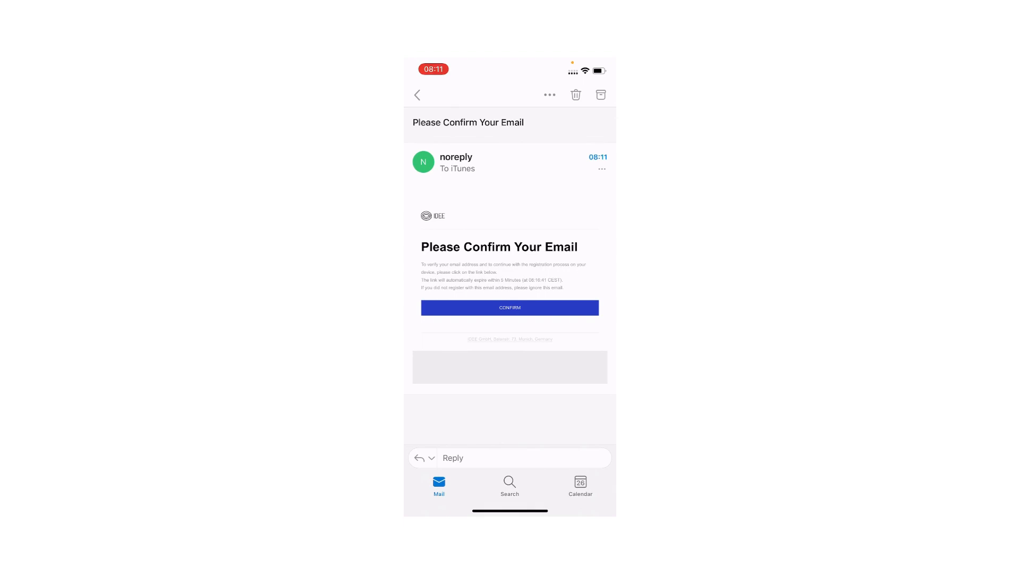
{"action": "left_click", "coordinate": [509, 308]}
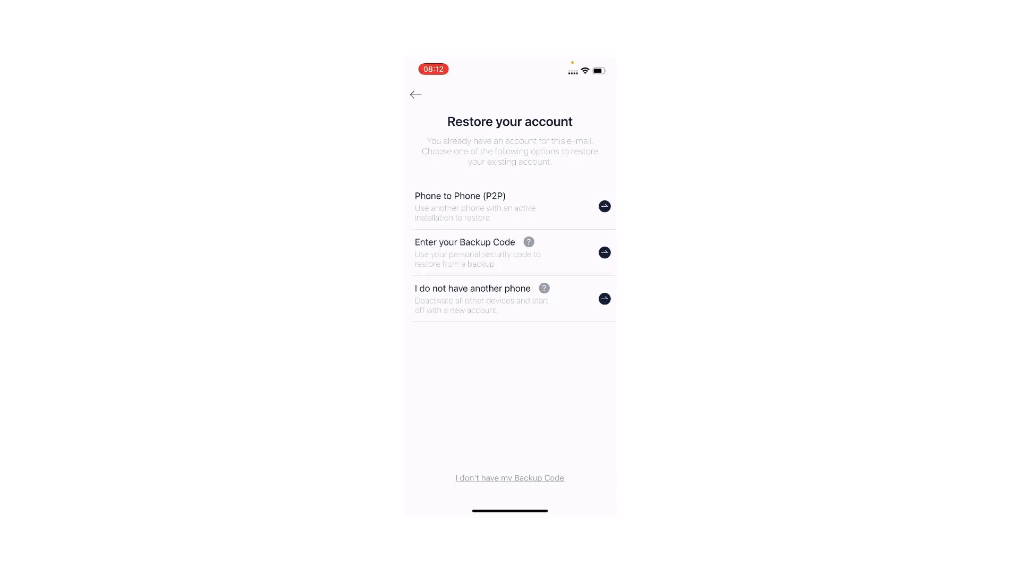
- Choose 'Enter your Backup Code' on the Restore your account screen
{"action": "left_click", "coordinate": [603, 253]}
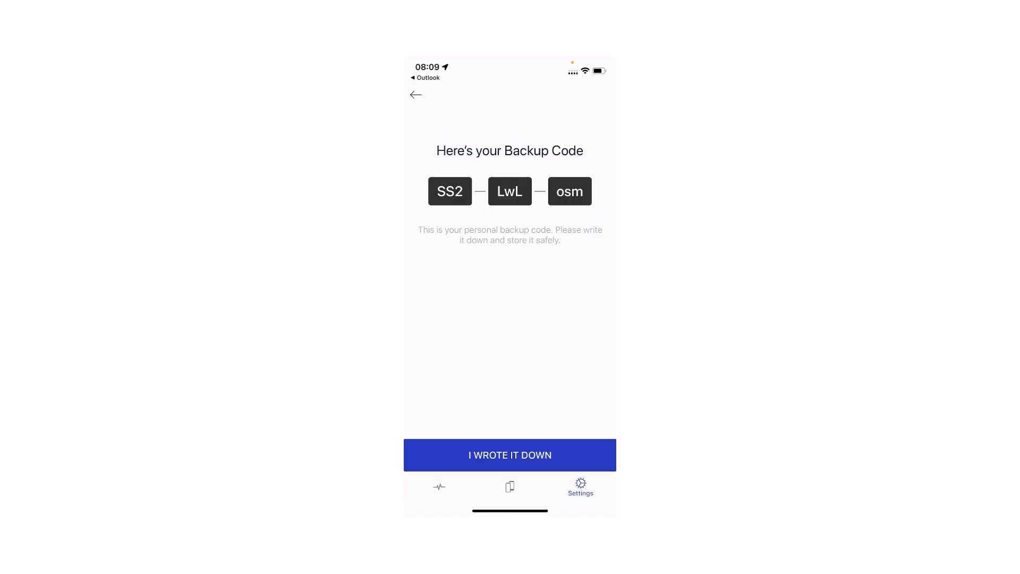
- Submit the nine-character backup code and finish recovery, reaching the No Active Sessions screen
{"action": "left_click", "coordinate": [509, 455]}
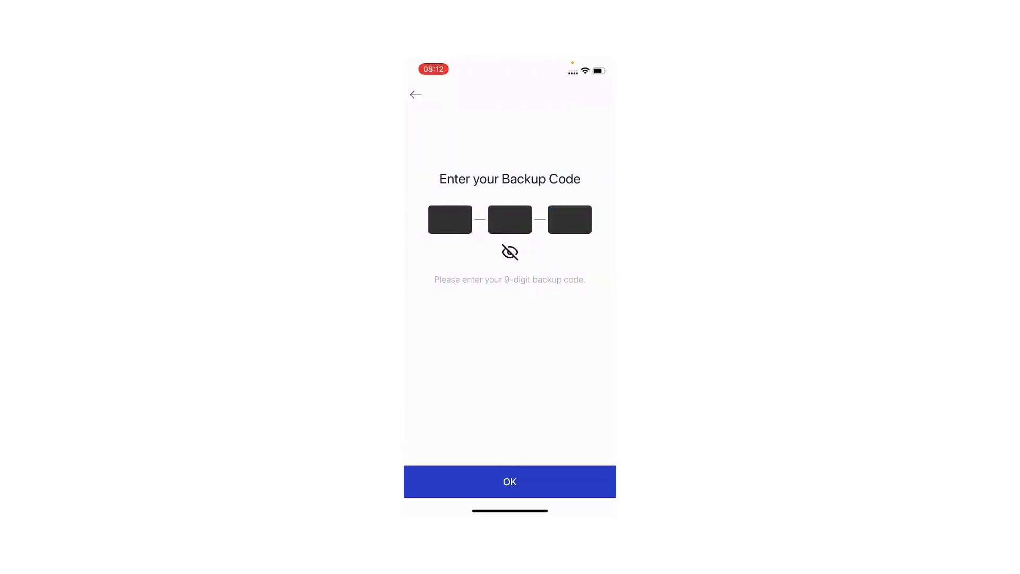
{"action": "left_click", "coordinate": [509, 481]}
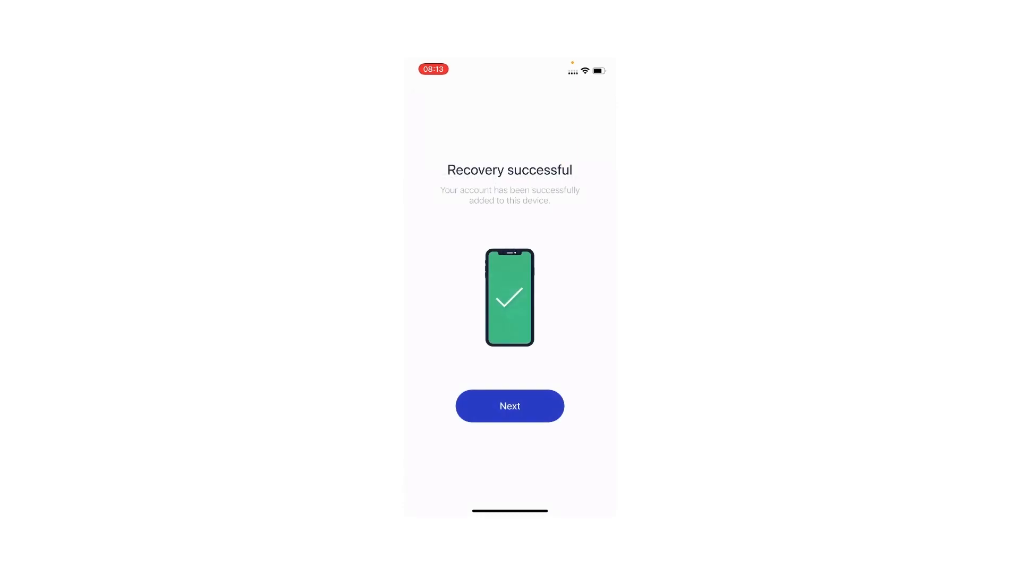
{"action": "left_click", "coordinate": [509, 405]}
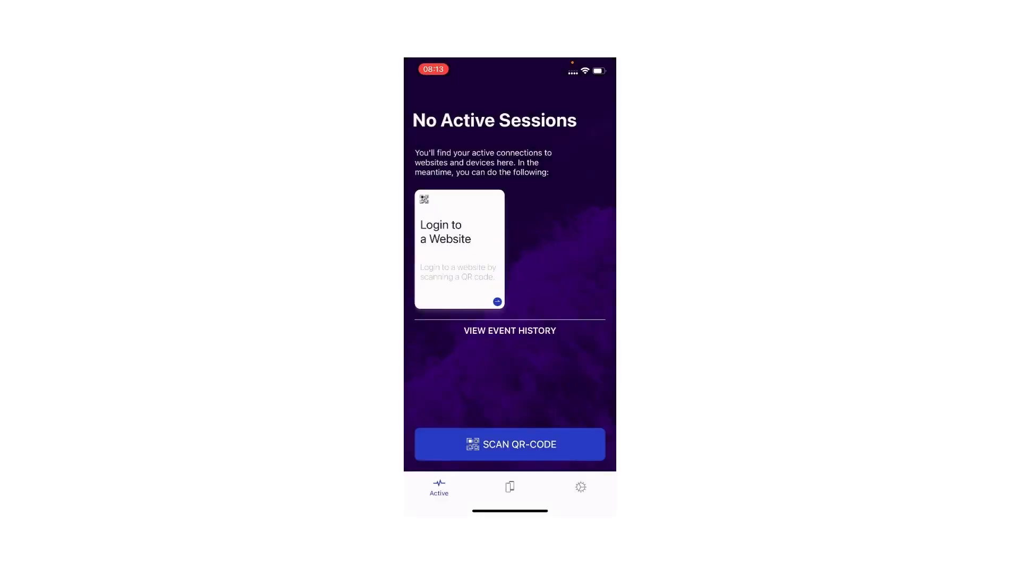